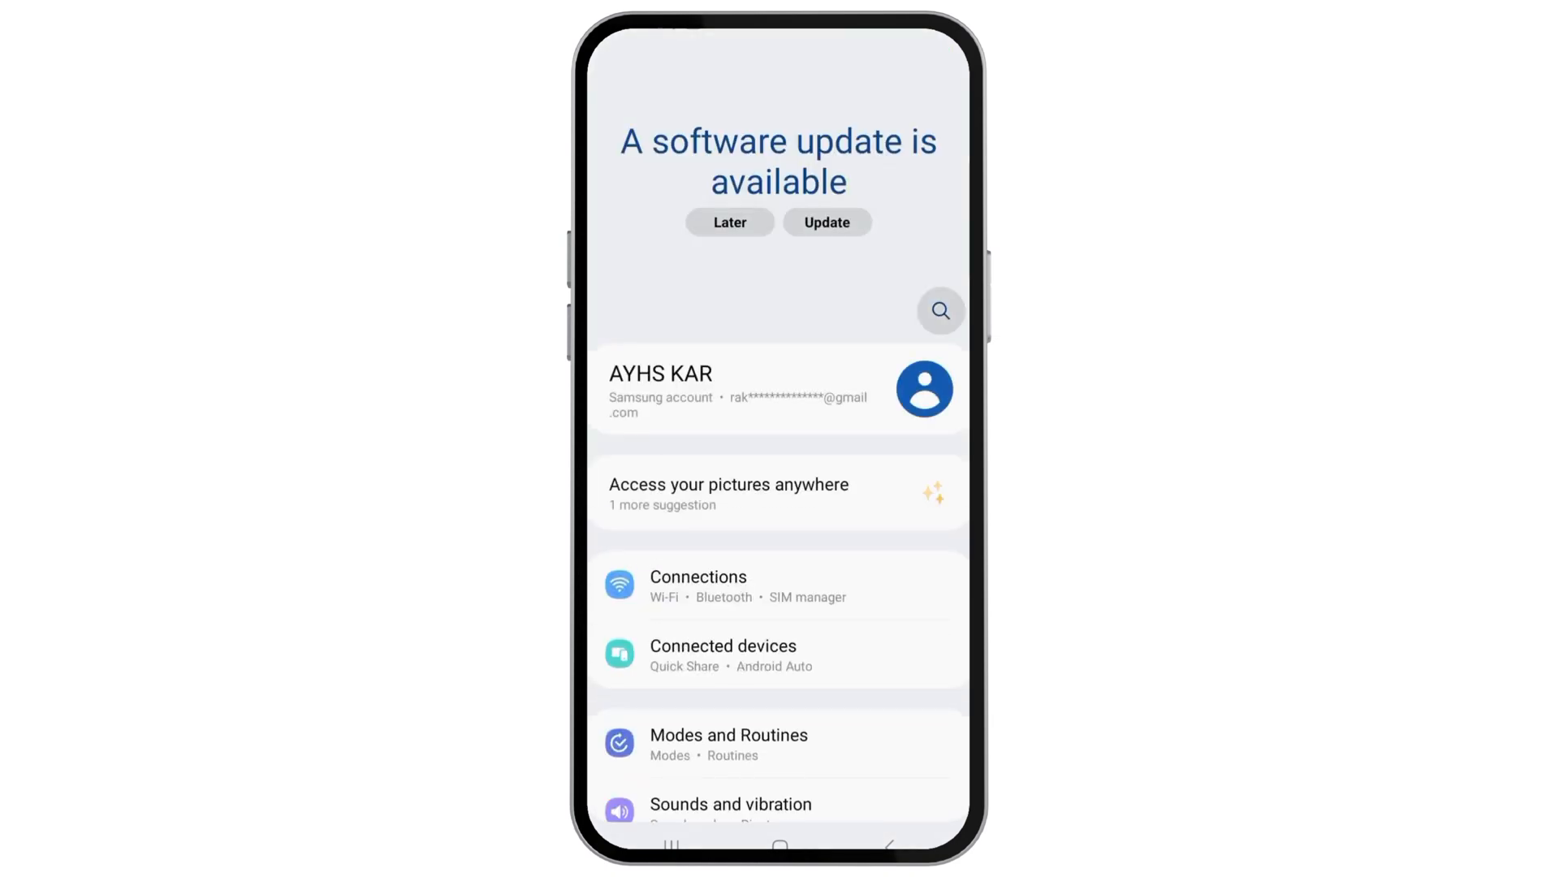
- Search the settings for 'apps' using the recent search suggestion
click(938, 310)
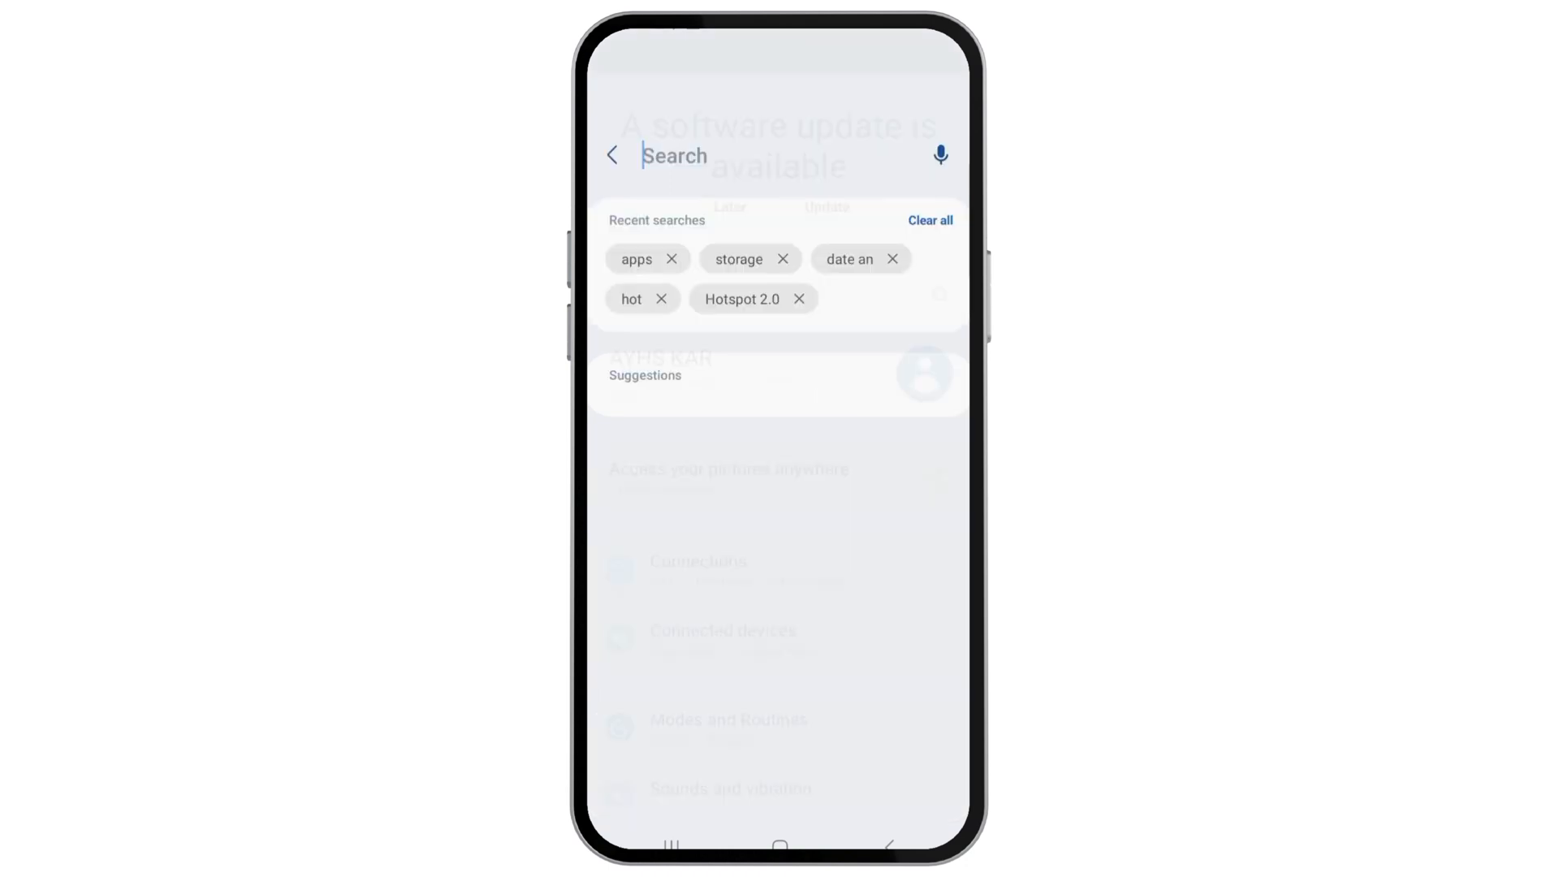
click(673, 155)
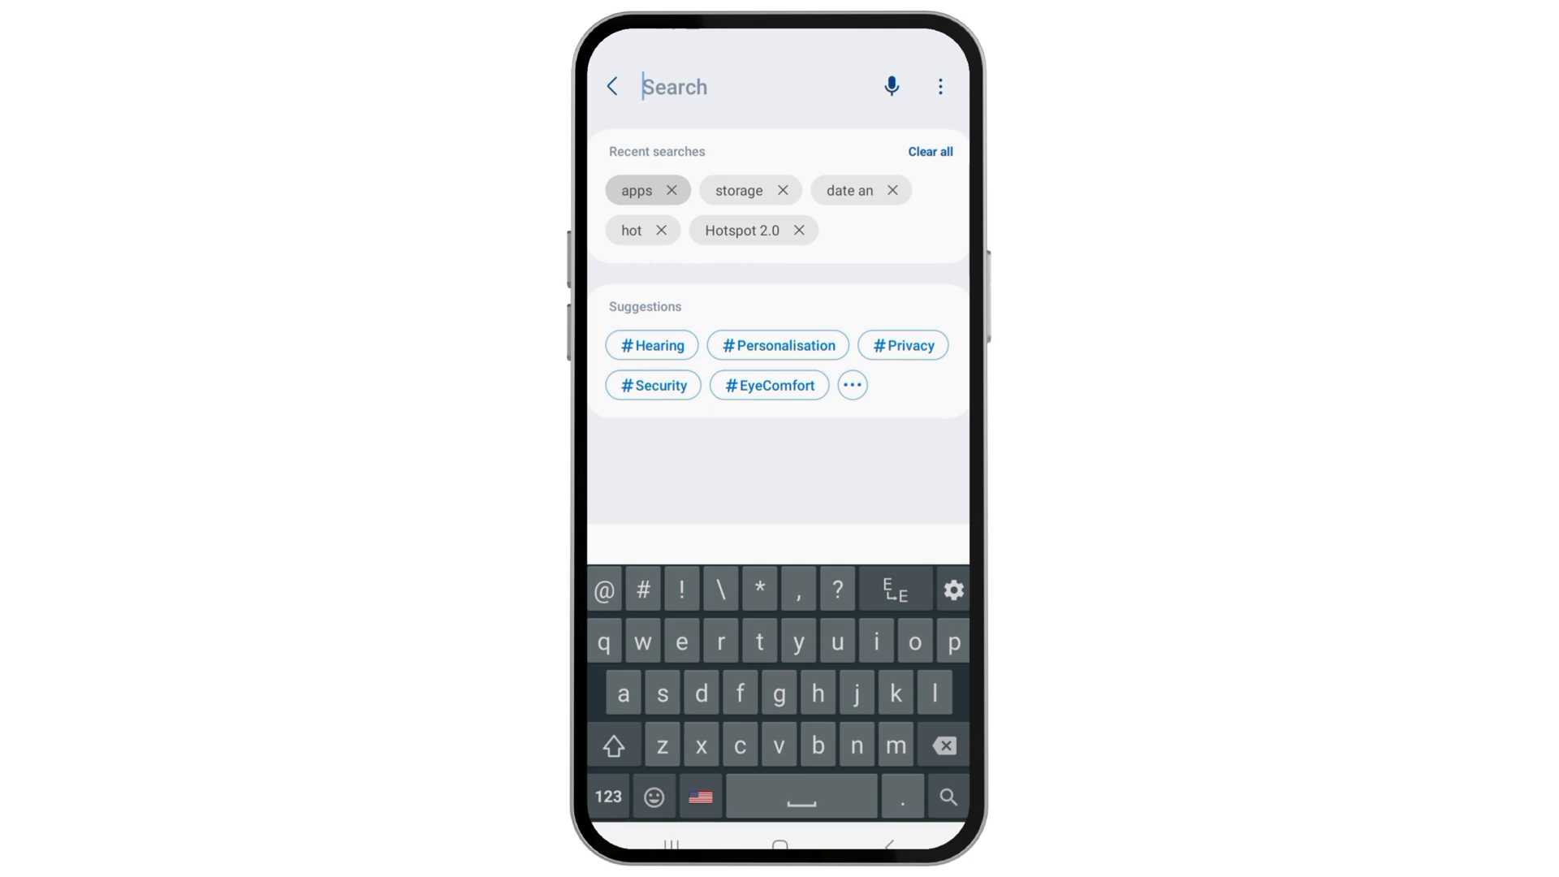
click(636, 190)
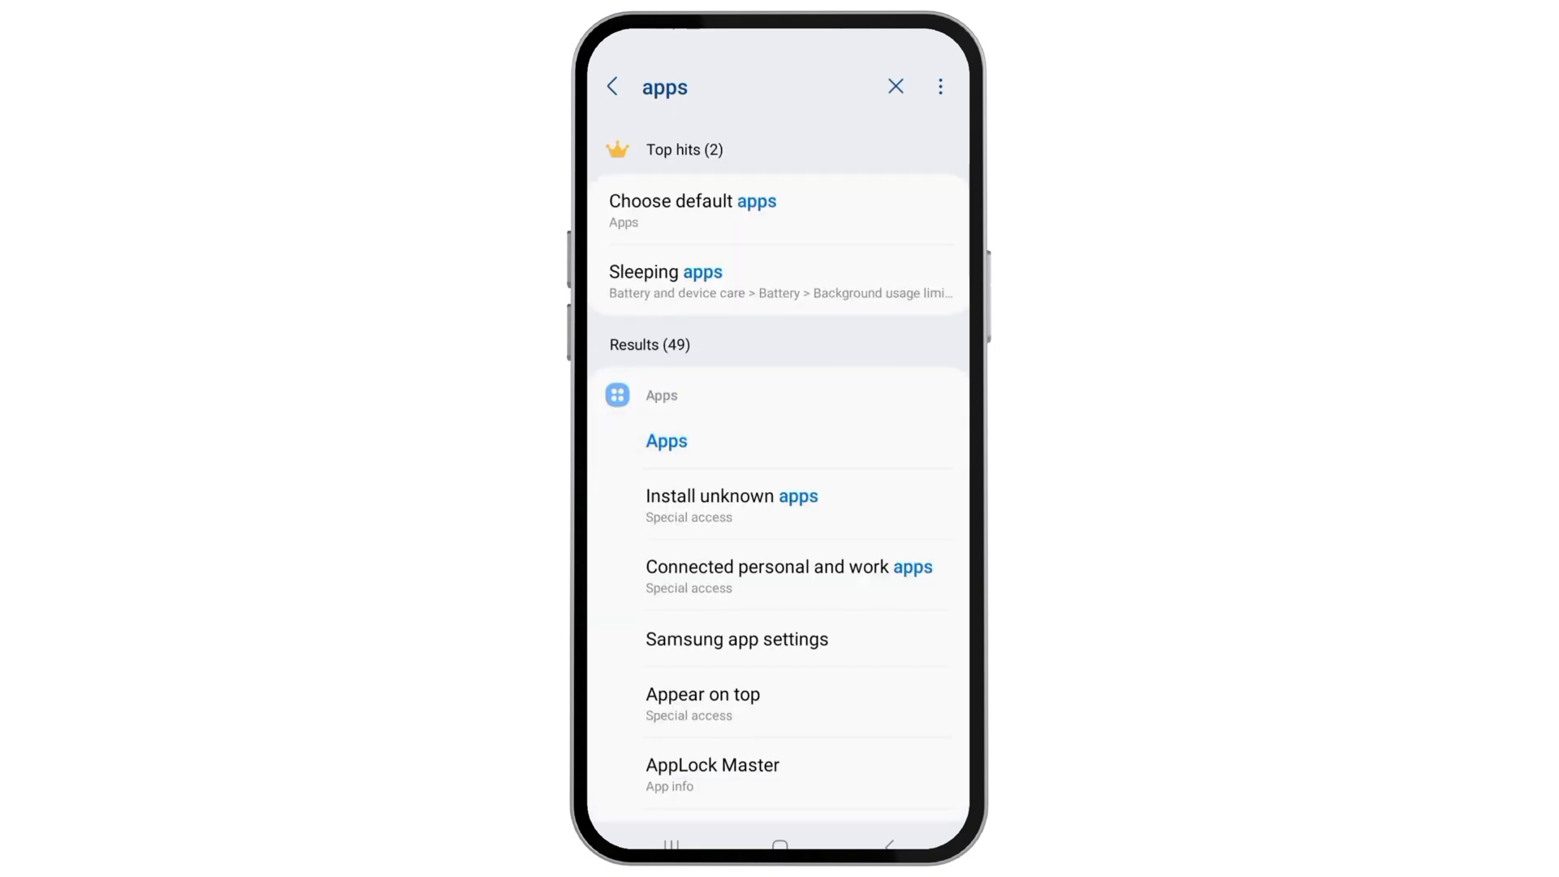
- Open Apps and filter the installed apps list by 'tind' to find Tinder
click(665, 440)
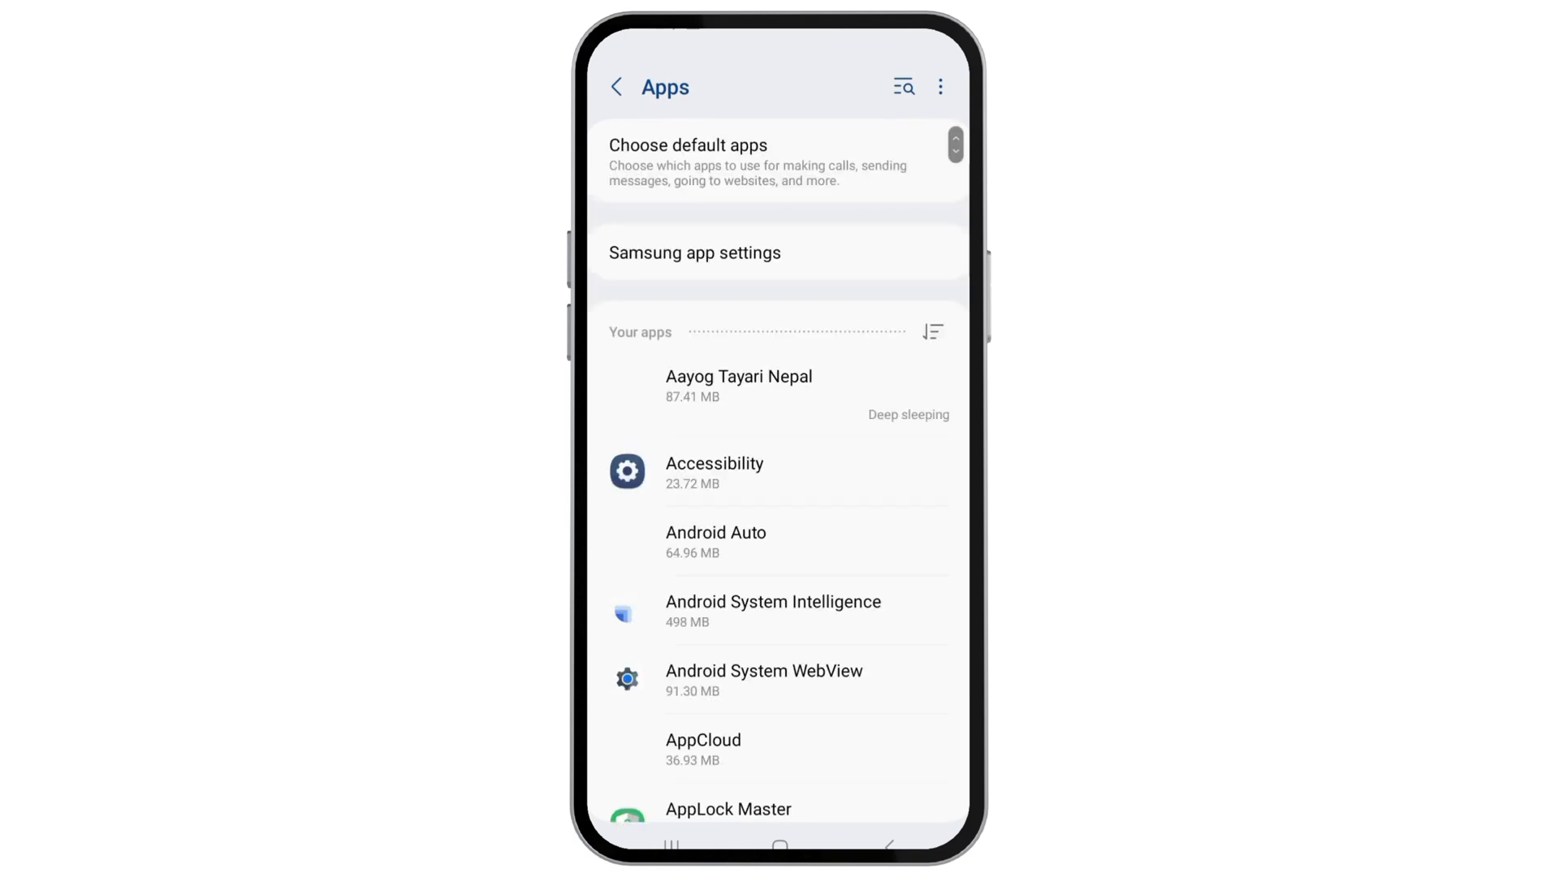
click(902, 87)
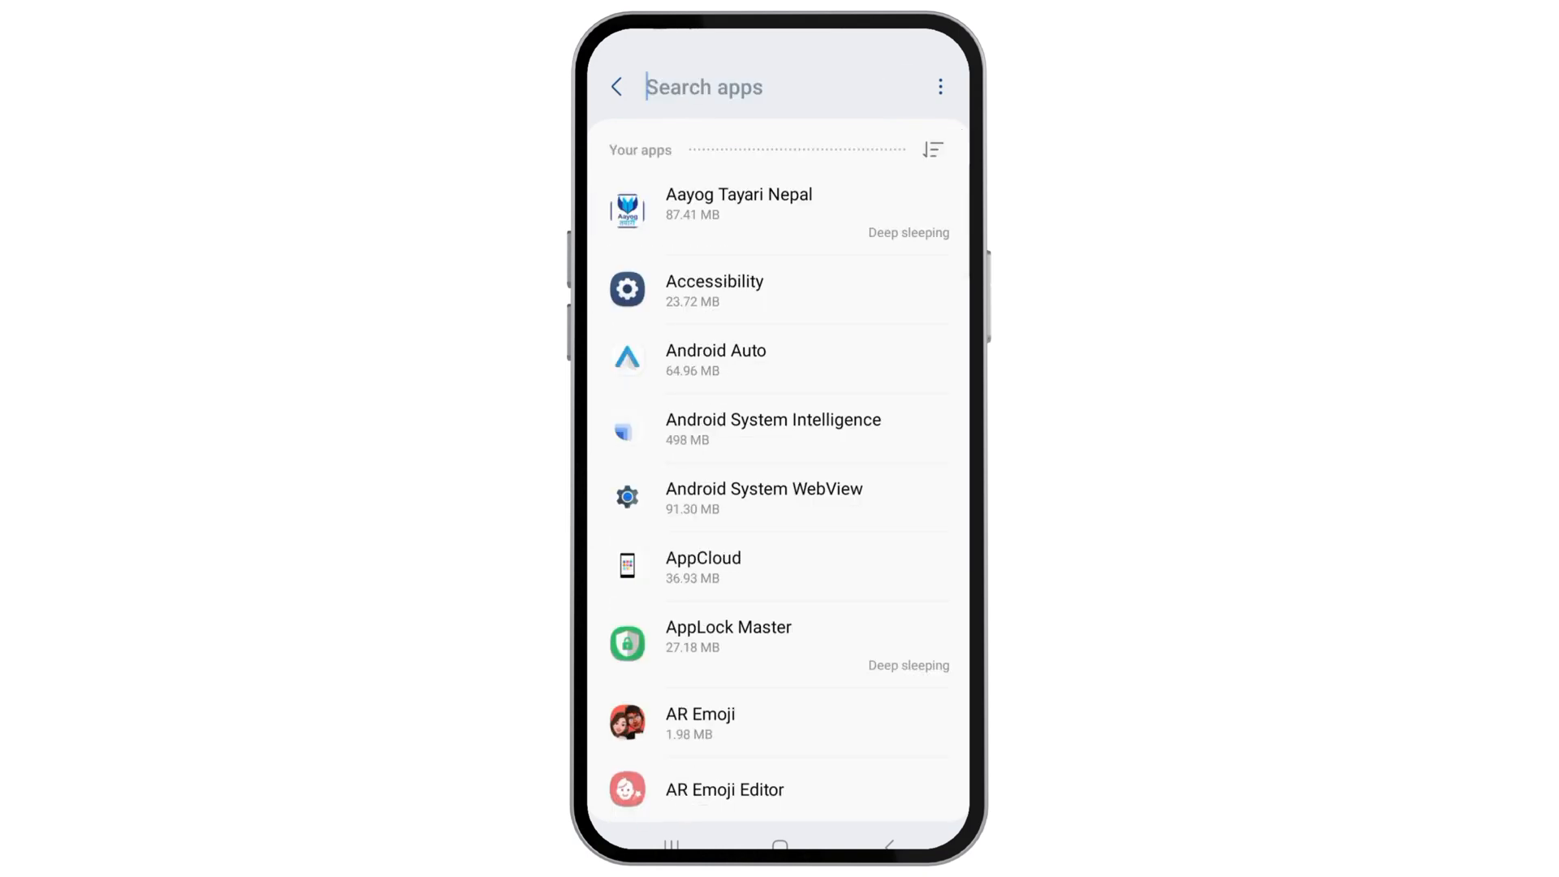
click(704, 87)
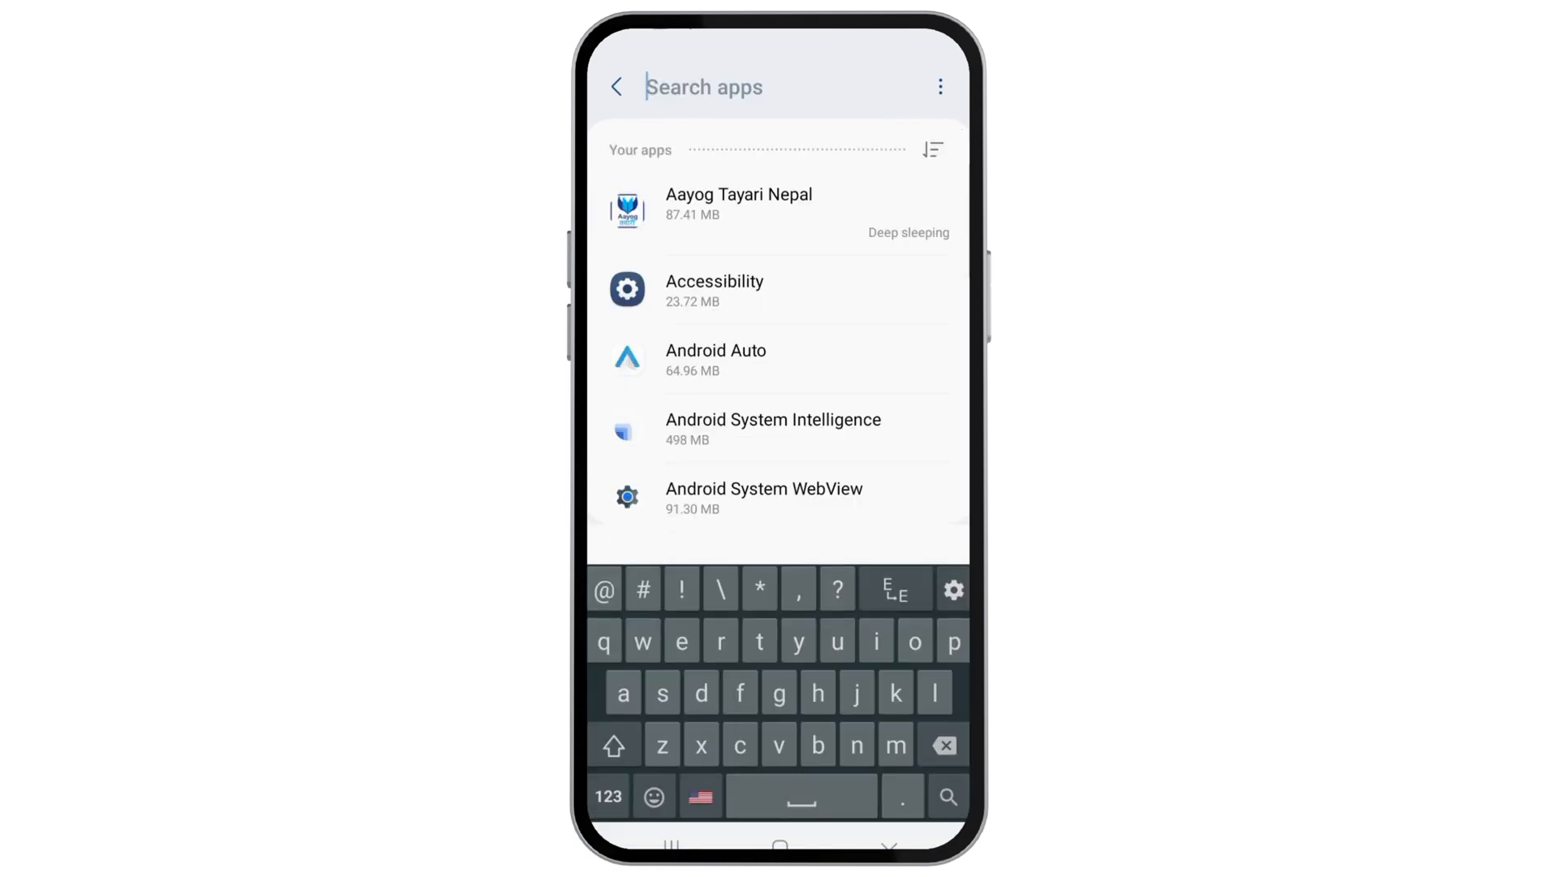
text(tind)
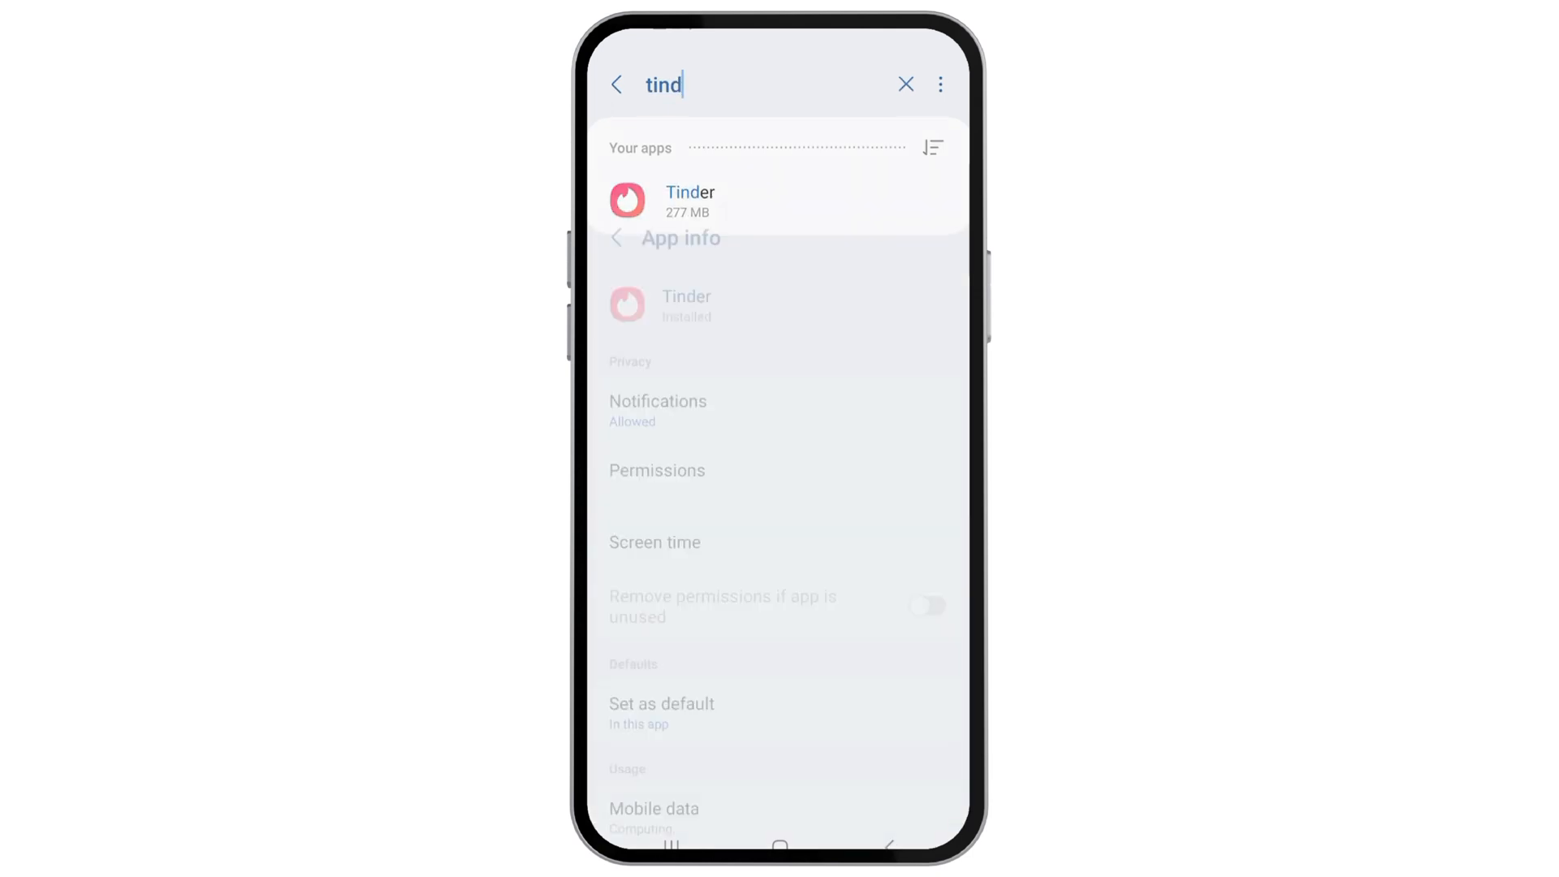
- Open Tinder's app info and its Storage page (1.38 MB data, 0 B cache)
click(686, 198)
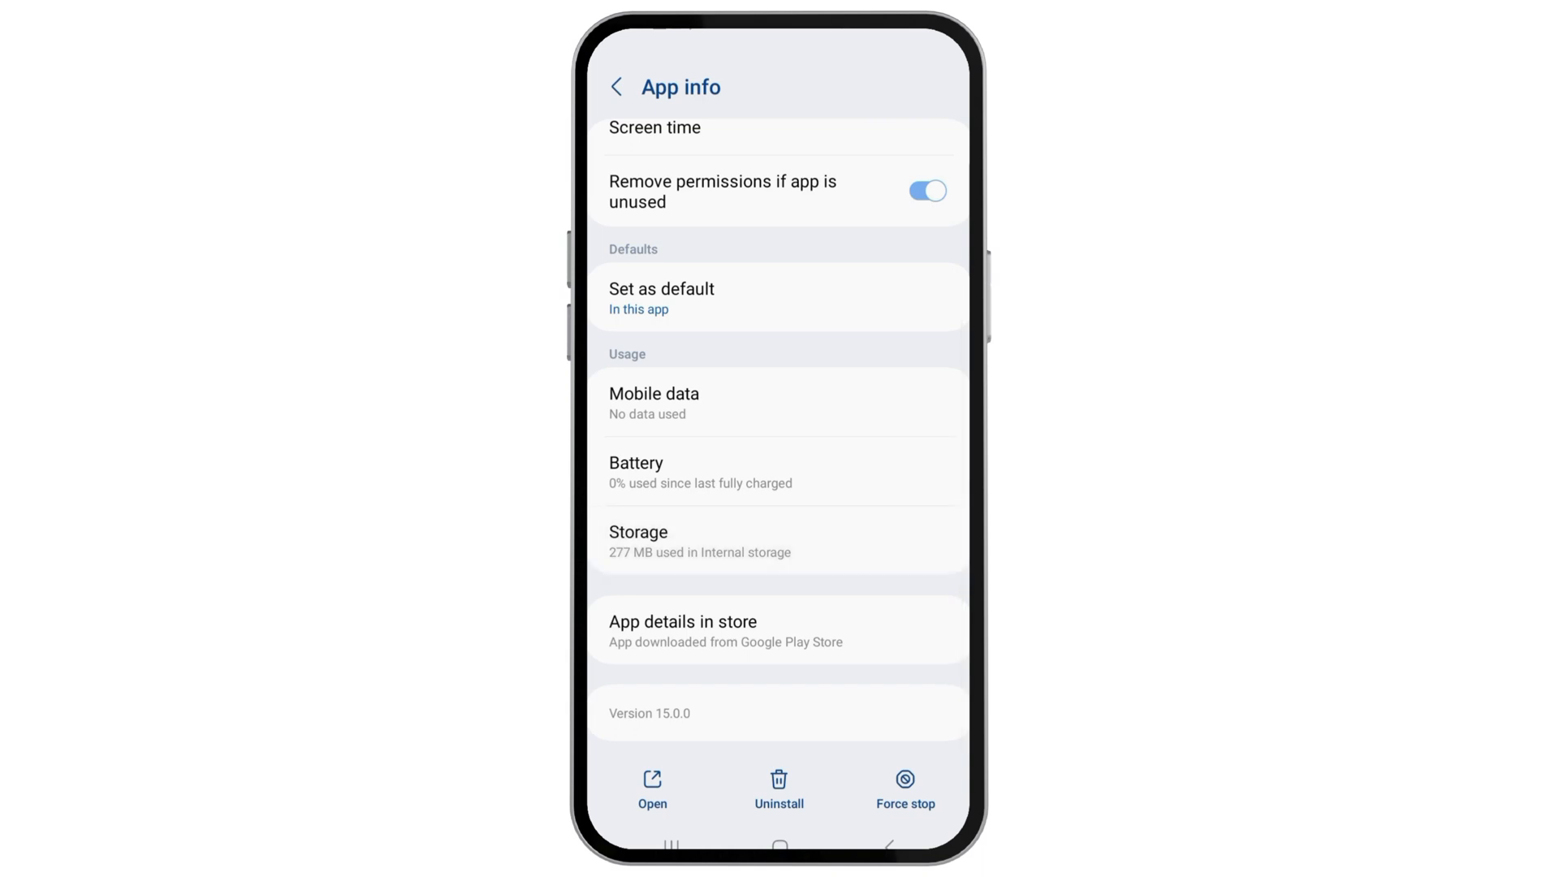
click(638, 541)
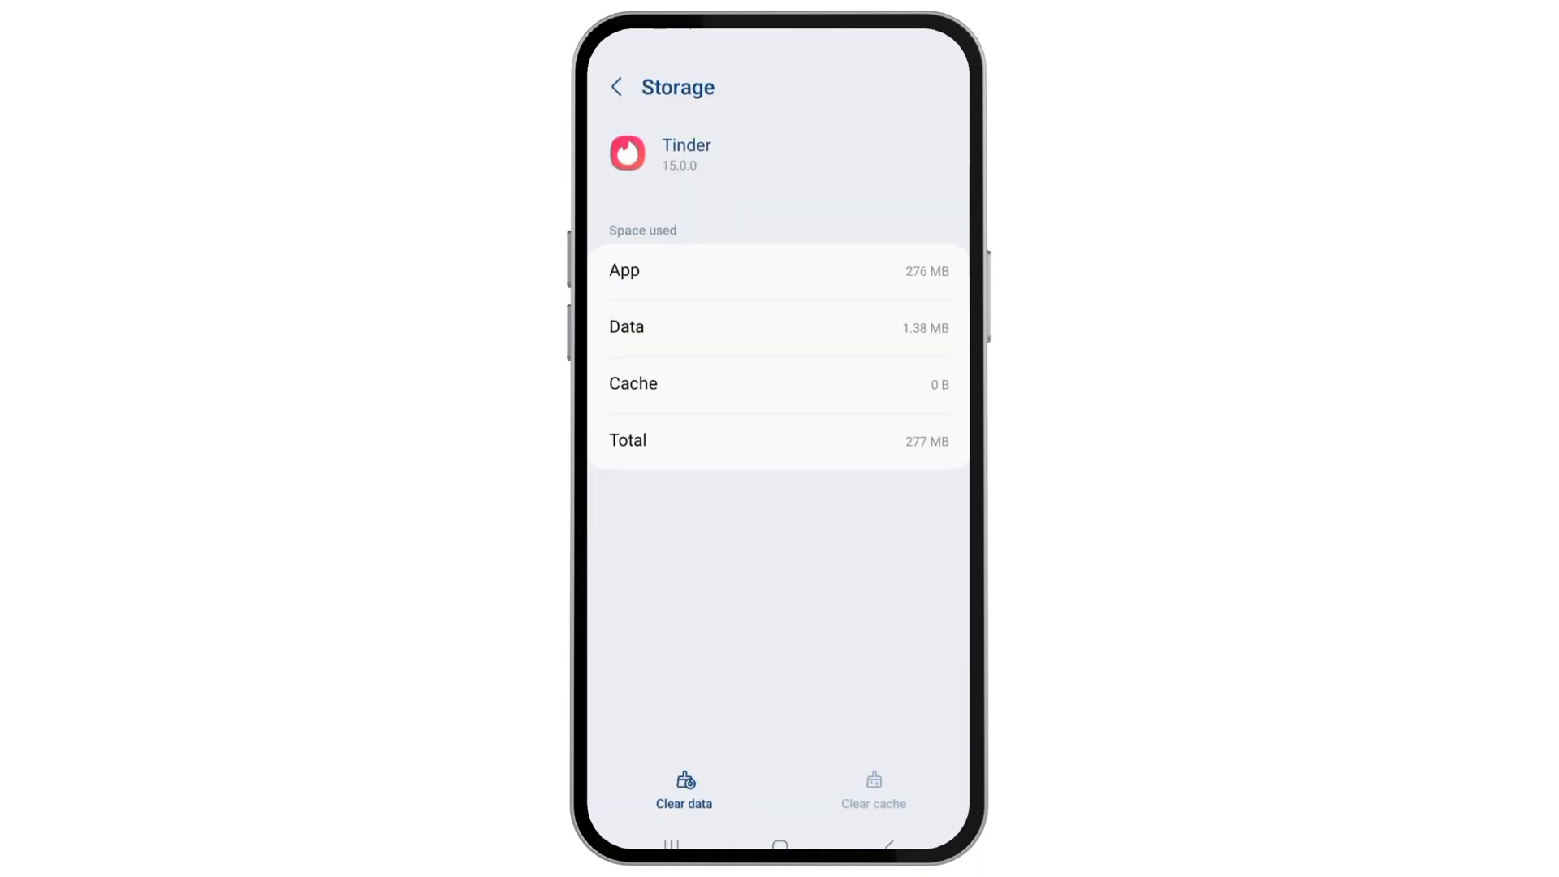